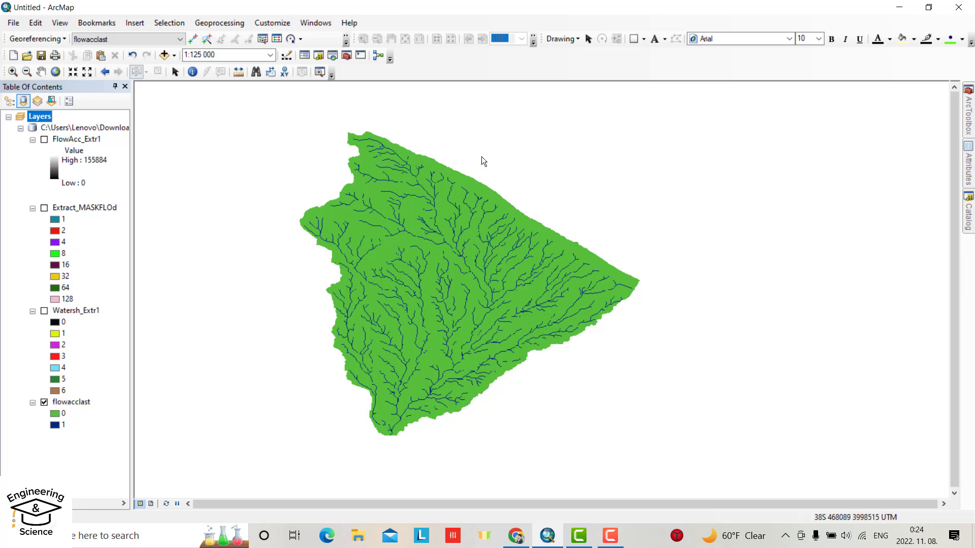
pyautogui.moveTo(487, 158)
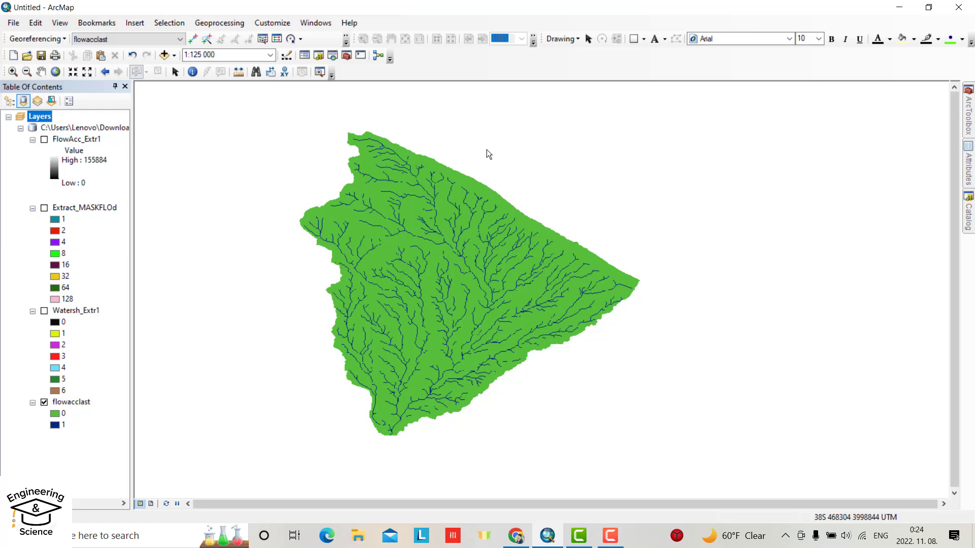
# Open the Catalog window beside the watershed map
pyautogui.click(967, 208)
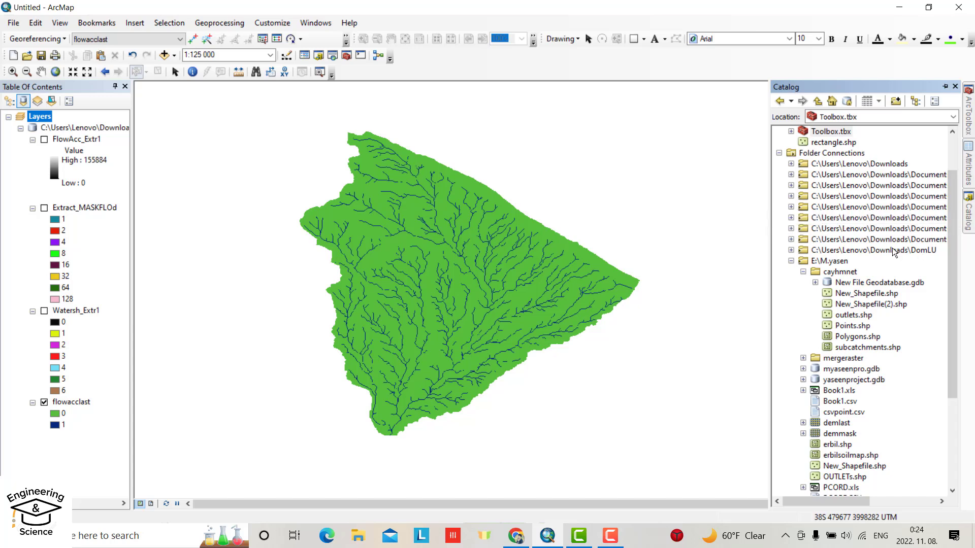
pyautogui.moveTo(858, 271)
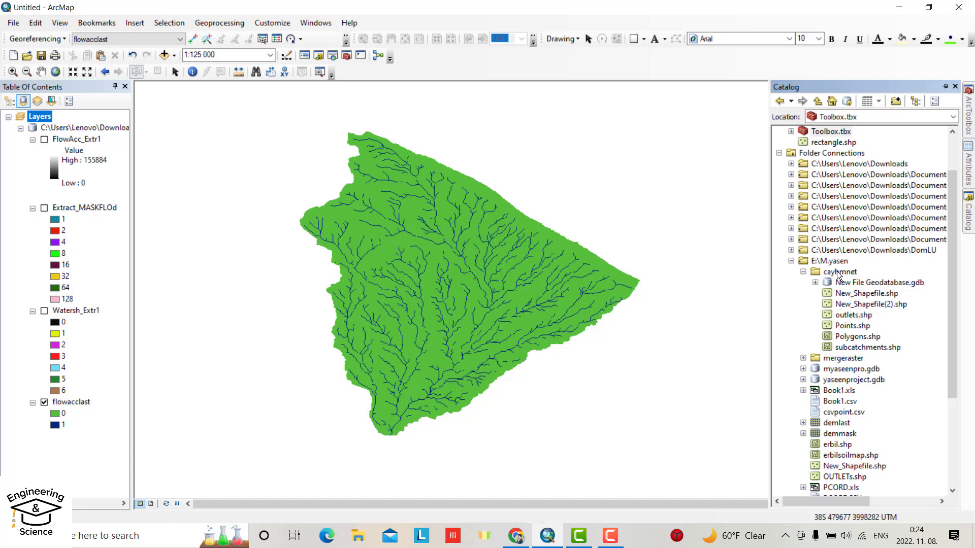
# Start a new shapefile in the cayhmnet folder from its context menu
pyautogui.click(841, 272)
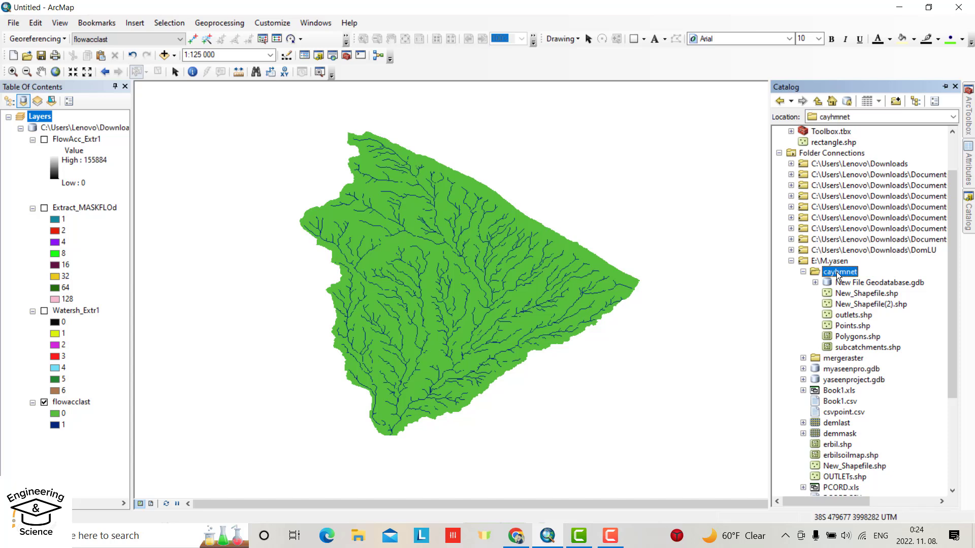
pyautogui.rightClick(840, 271)
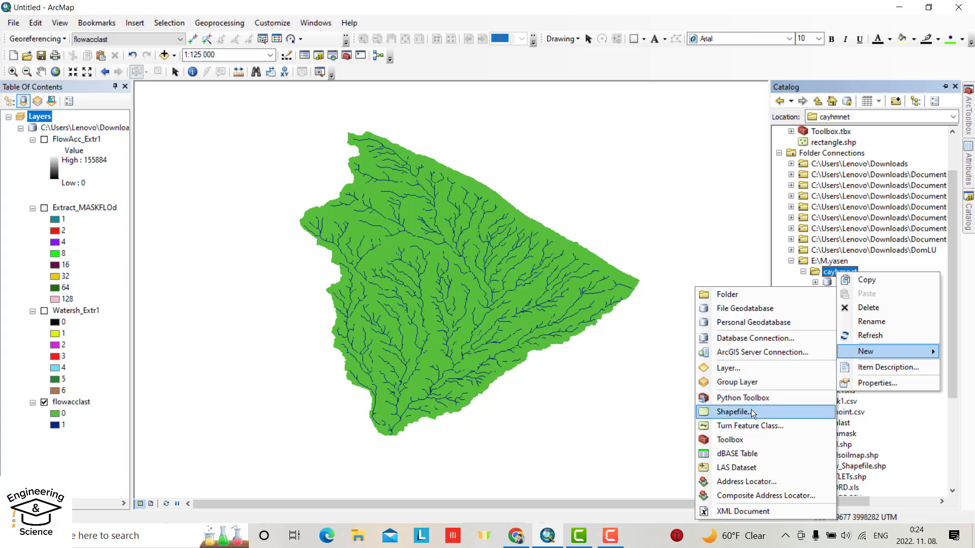
pyautogui.click(732, 412)
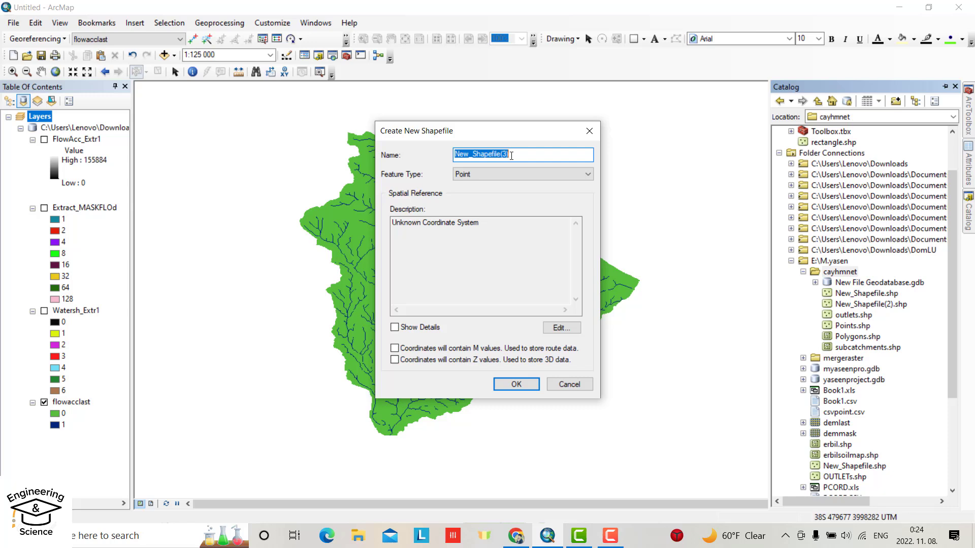
# Name the new shapefile Point1 and set its feature type to Point
pyautogui.write('Pol')
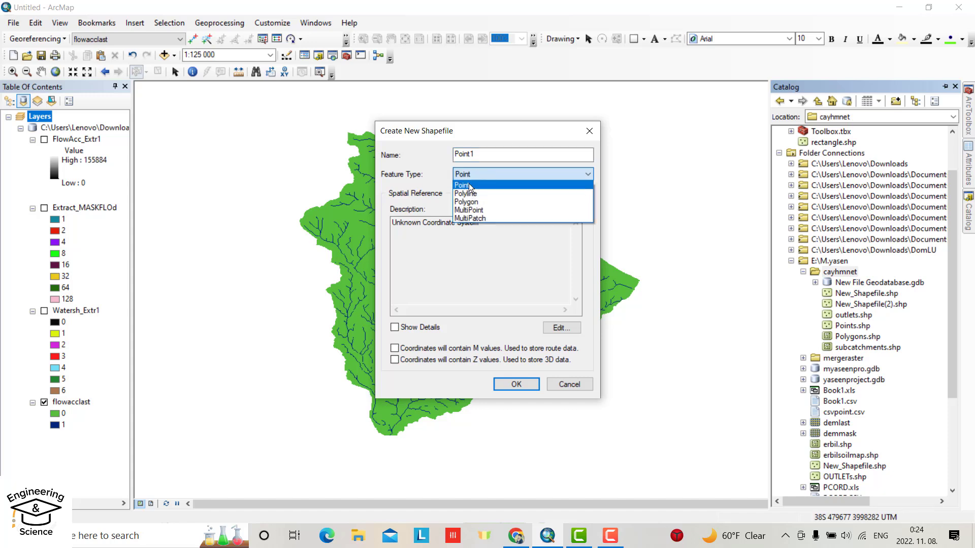
pyautogui.click(463, 185)
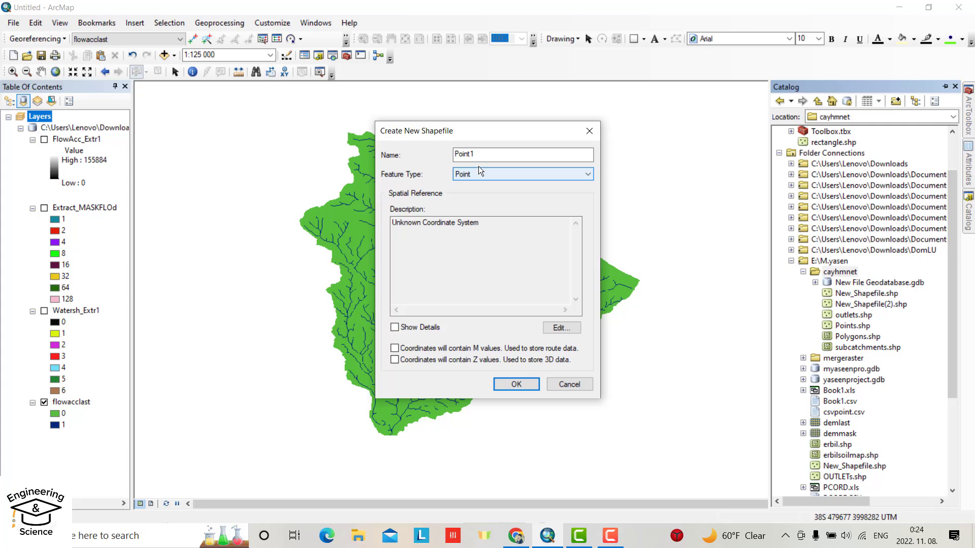
pyautogui.click(560, 328)
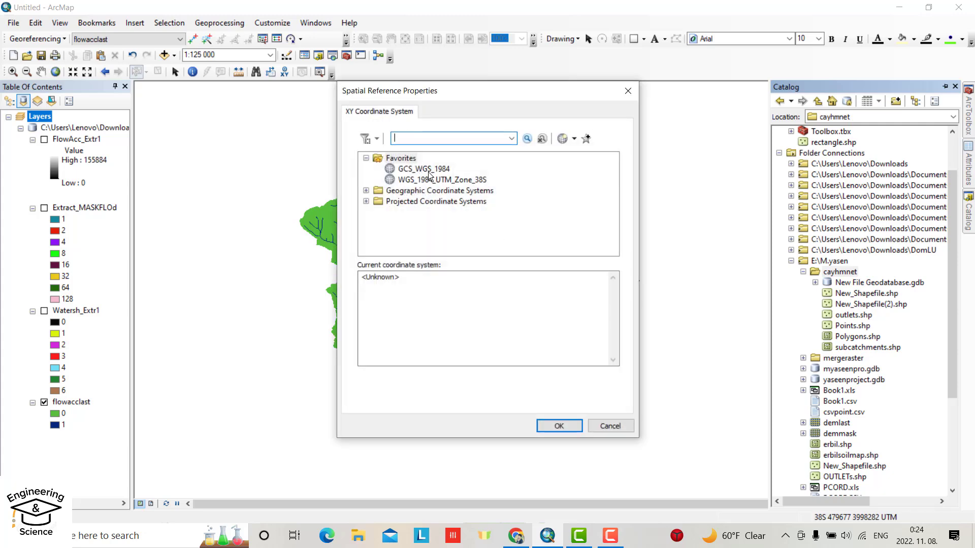
# Set Point1's coordinate system to WGS_1984_UTM_Zone_38S on GCS_WGS_1984
pyautogui.click(423, 169)
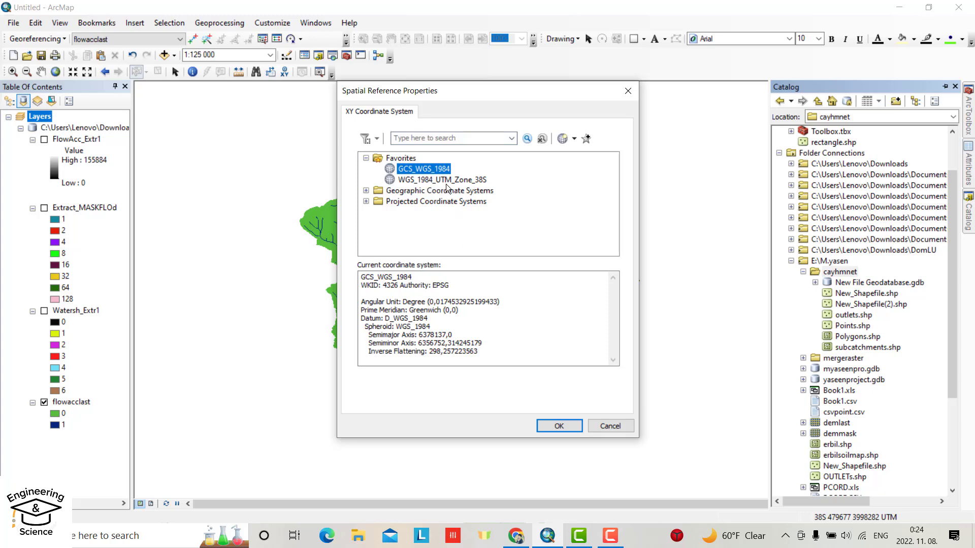
pyautogui.click(441, 179)
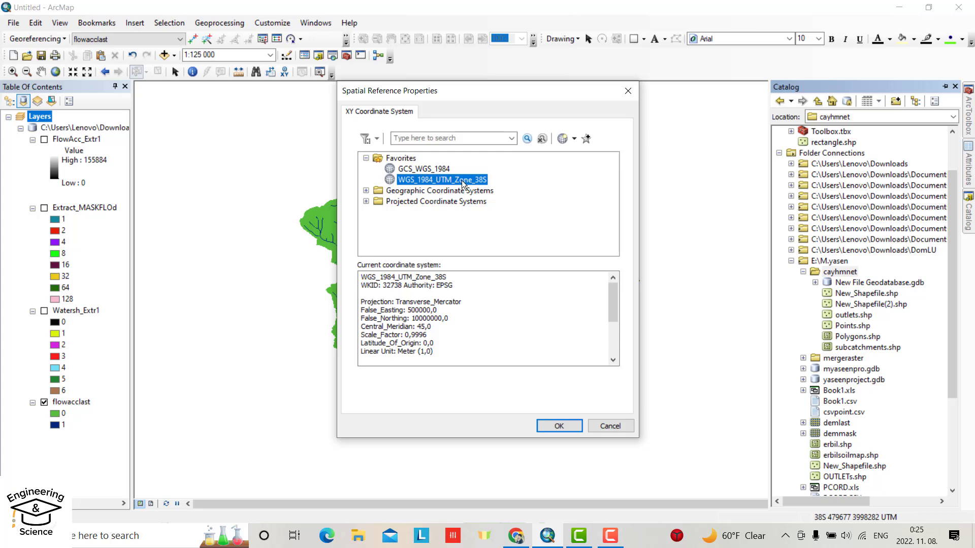
pyautogui.moveTo(596, 379)
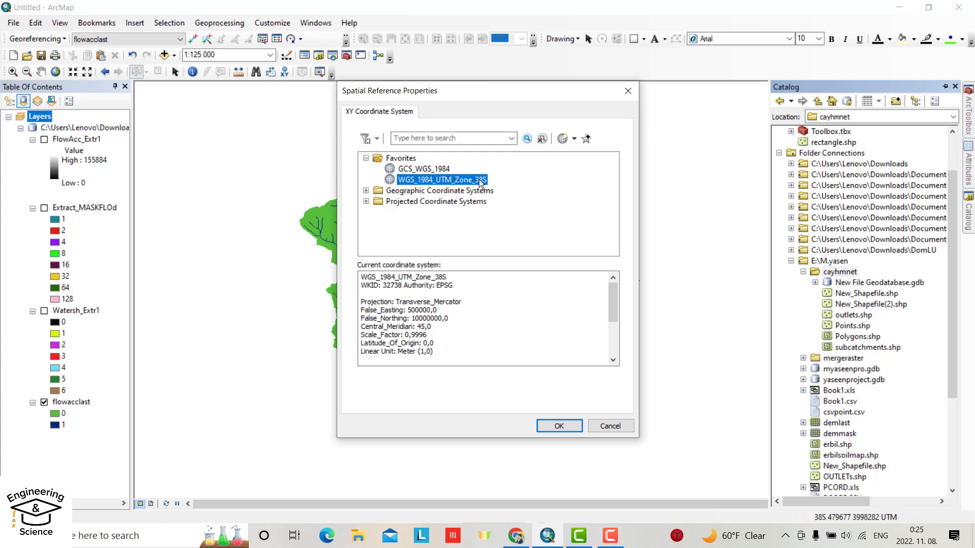
pyautogui.click(558, 426)
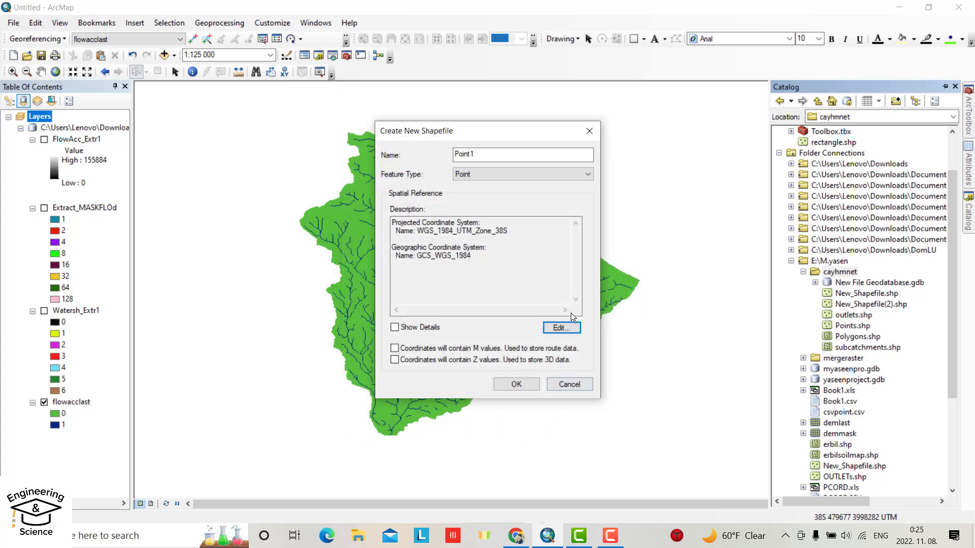
# Confirm creation of the Point1 point shapefile in cayhmnet
pyautogui.click(516, 384)
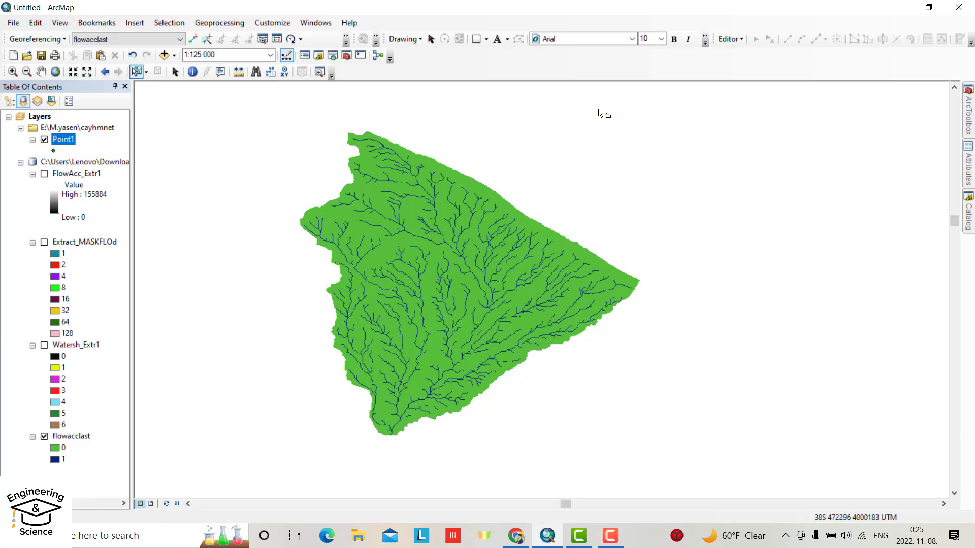
# Start an editing session on the Point1 layer
pyautogui.click(730, 39)
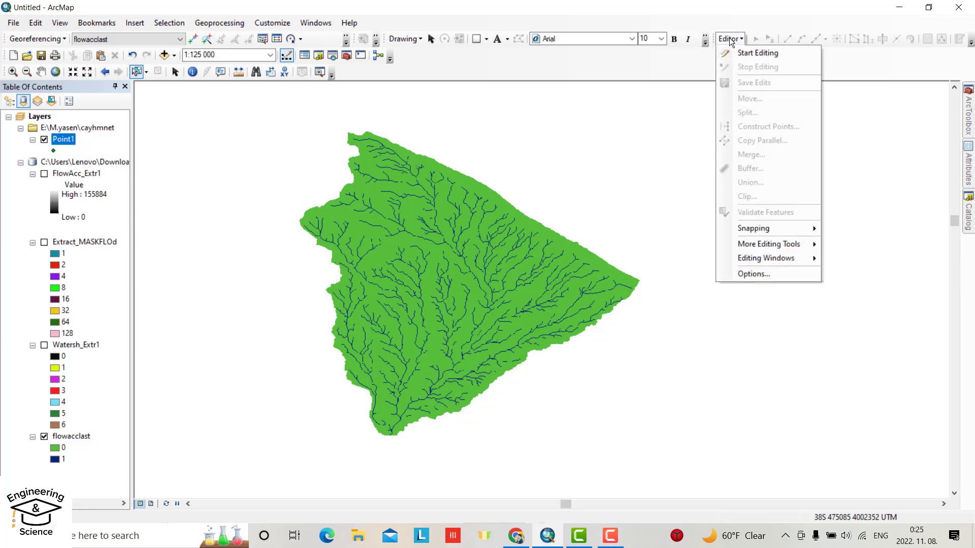
pyautogui.click(757, 52)
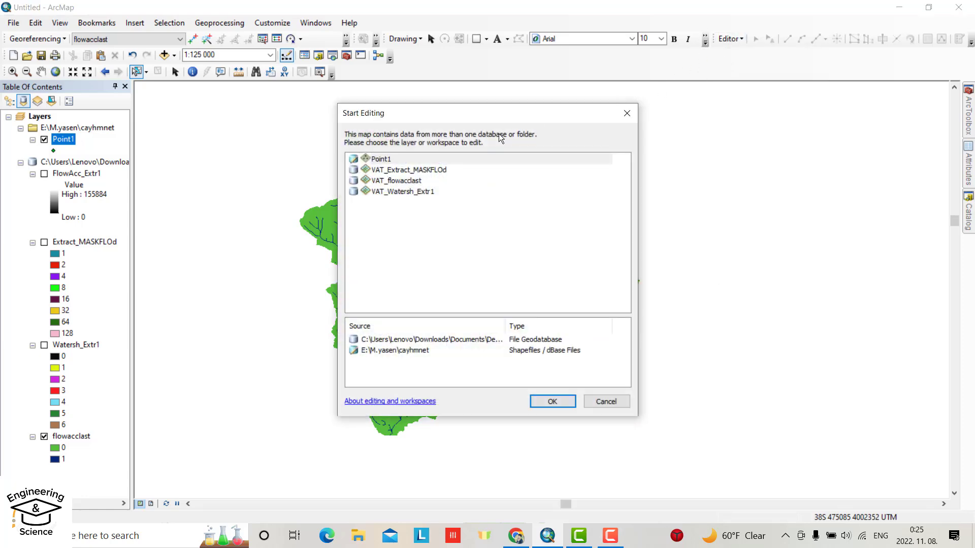
pyautogui.click(380, 158)
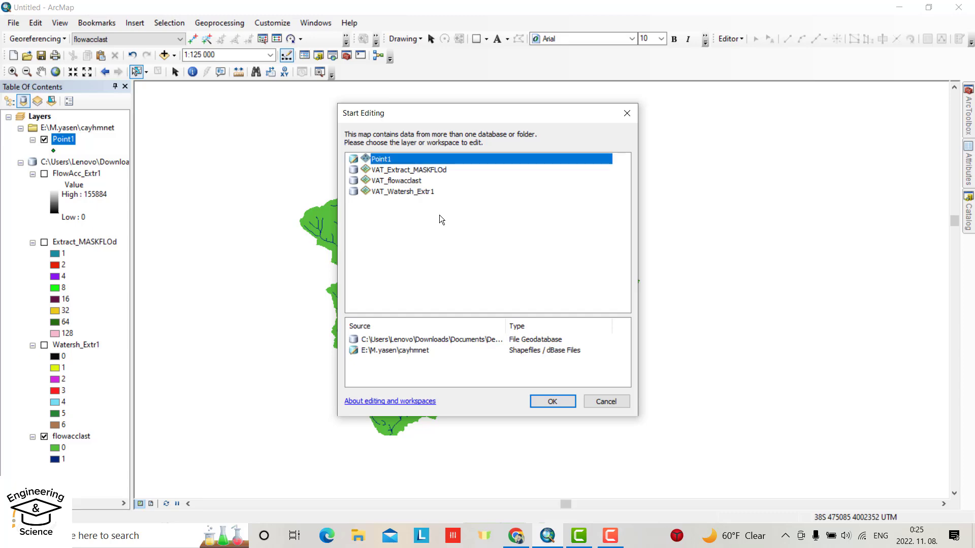
pyautogui.click(552, 402)
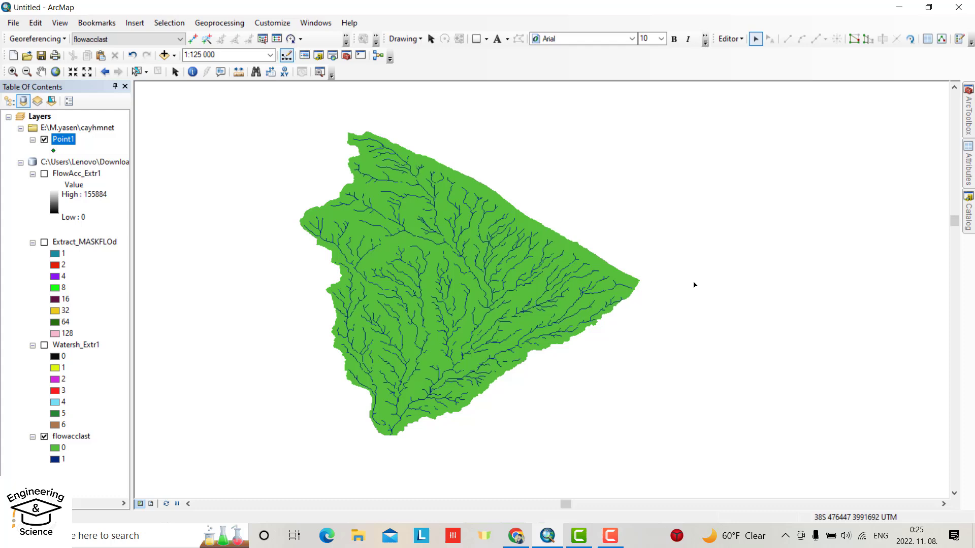
pyautogui.moveTo(958, 62)
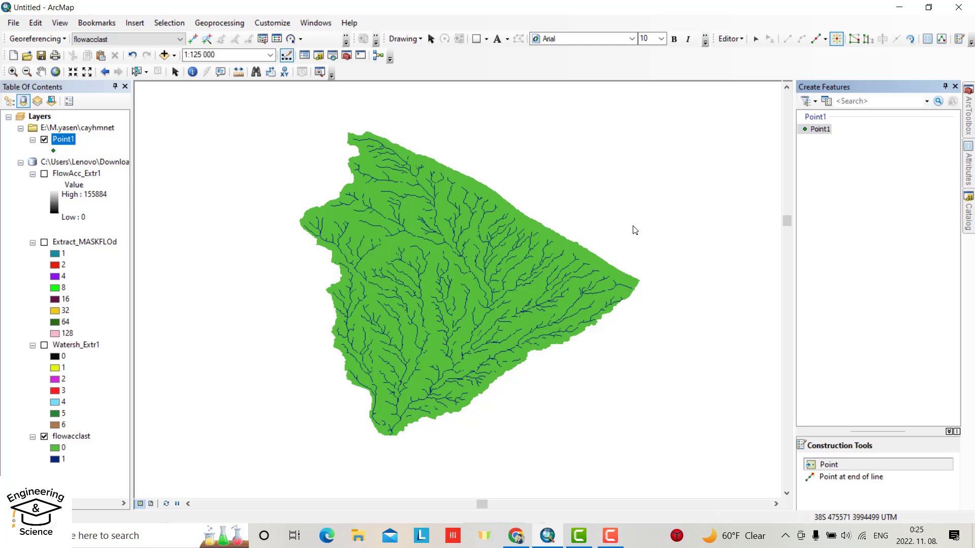
pyautogui.moveTo(720, 236)
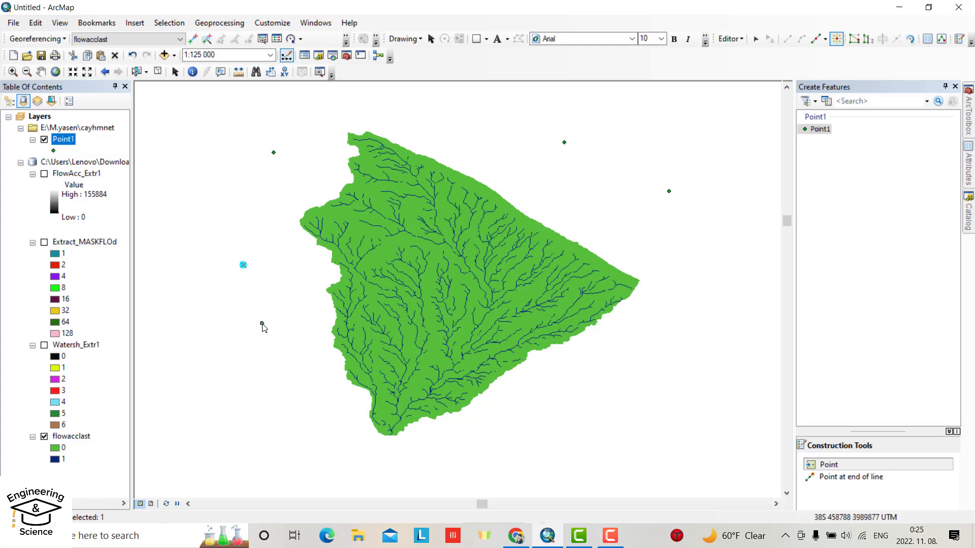
pyautogui.moveTo(465, 152)
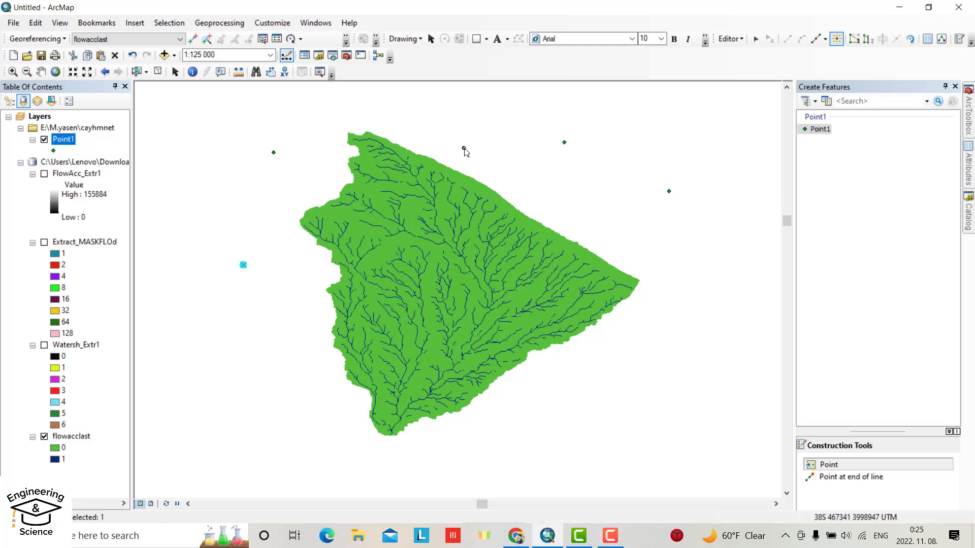
# Open the Absolute X, Y coordinate entry from the map's context menu
pyautogui.rightClick(465, 152)
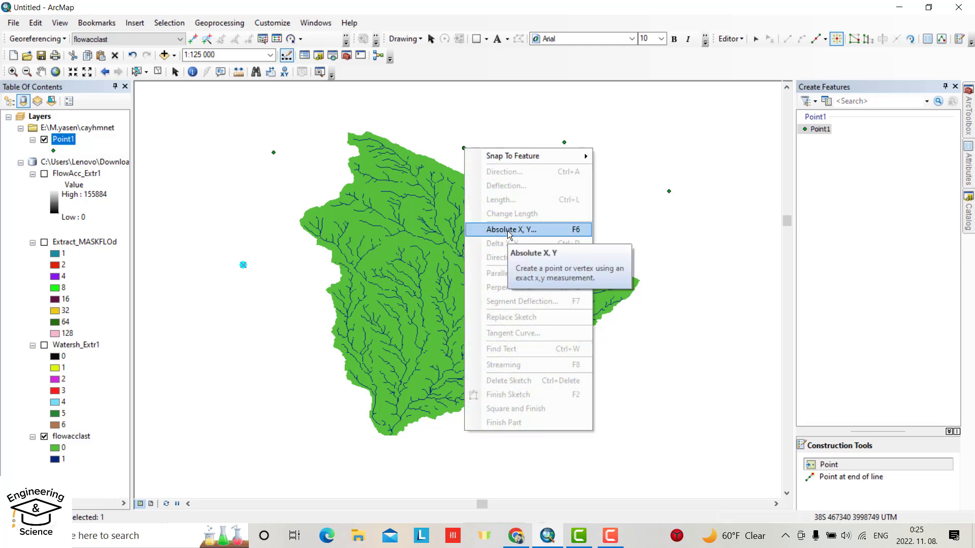
pyautogui.click(511, 230)
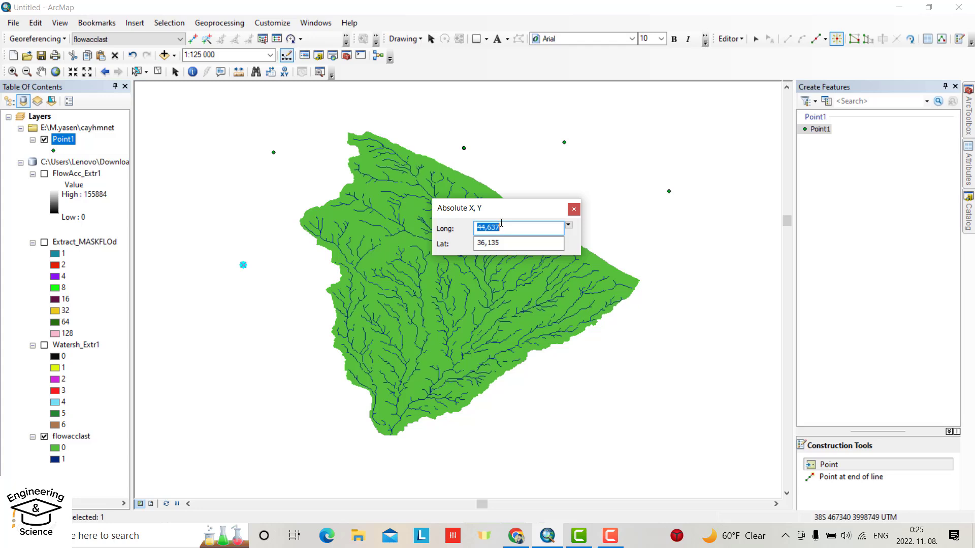
# Enter longitude 44,59926944 and latitude 36.048 in the Absolute X, Y window
pyautogui.write('4')
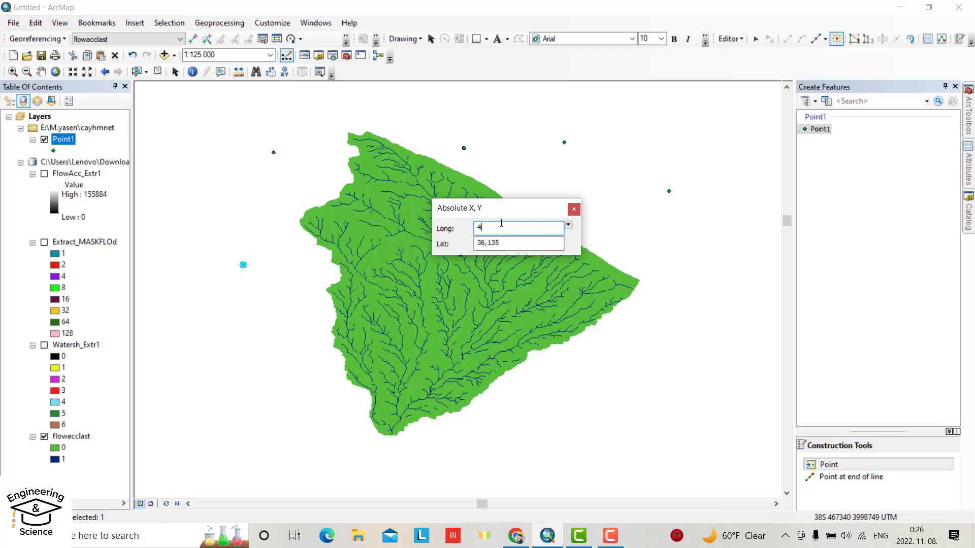
pyautogui.write('4,')
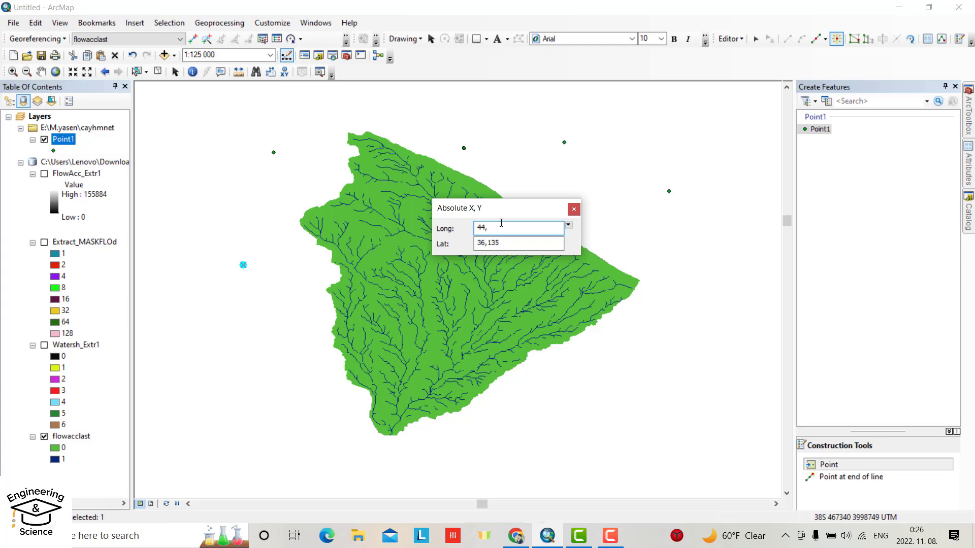
pyautogui.write('59926944')
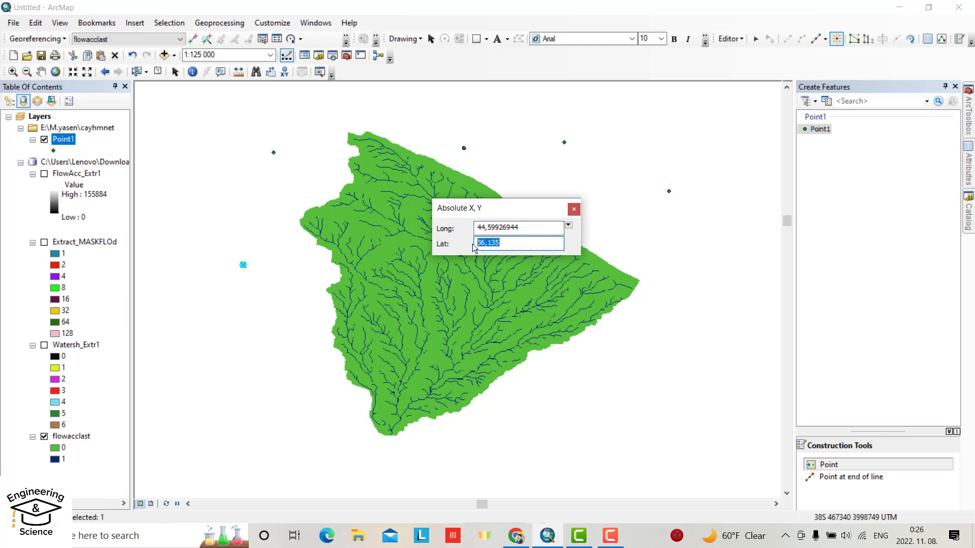
pyautogui.write('36.048')
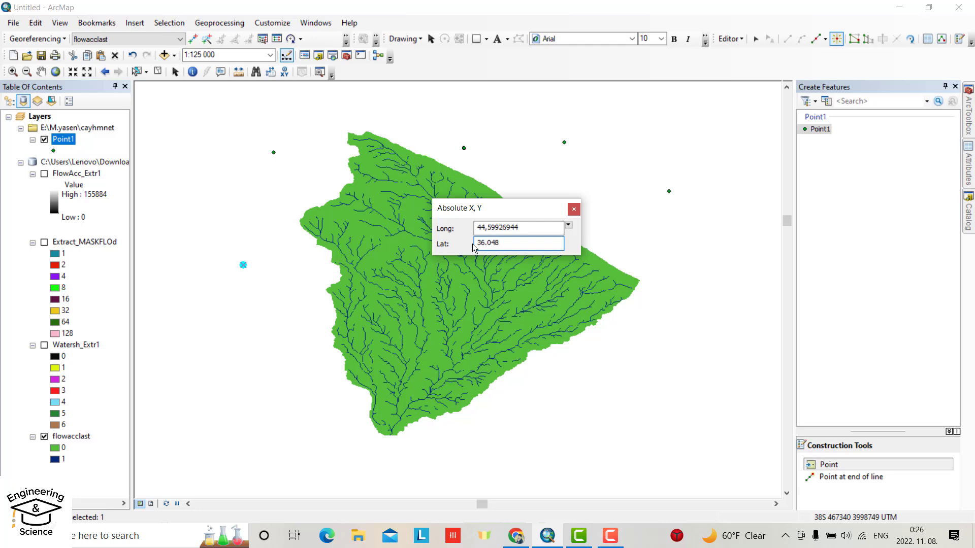
pyautogui.click(518, 243)
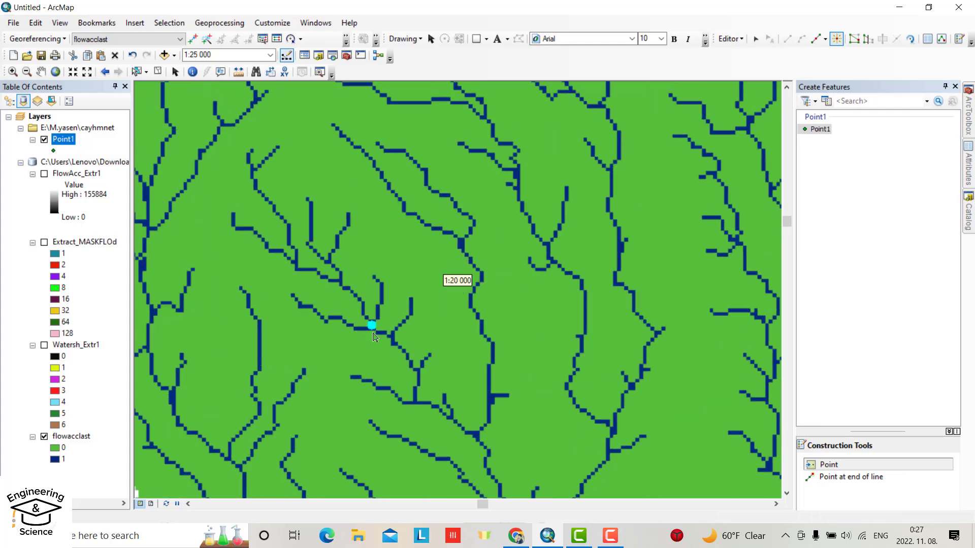
# Set the map scale to 1:20 000 to check the point on the stream
pyautogui.click(371, 328)
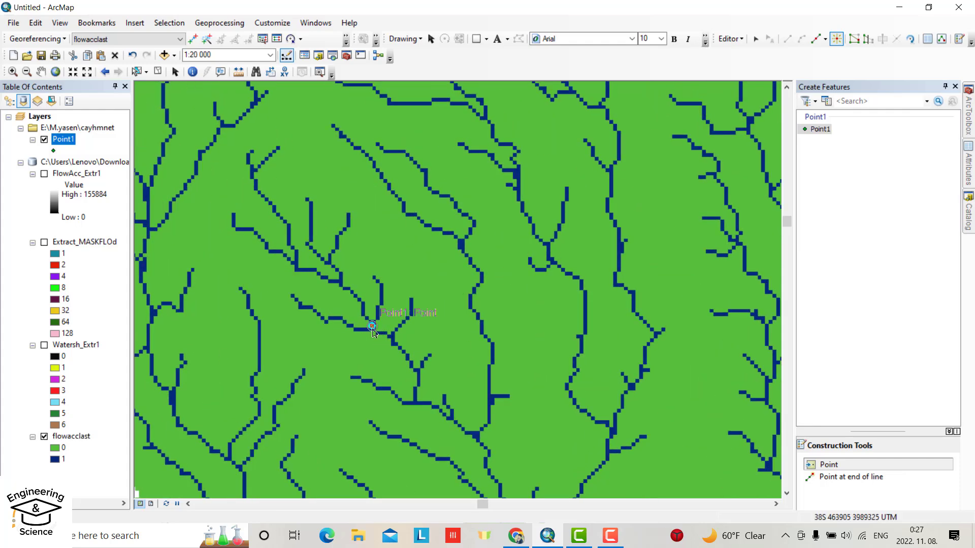